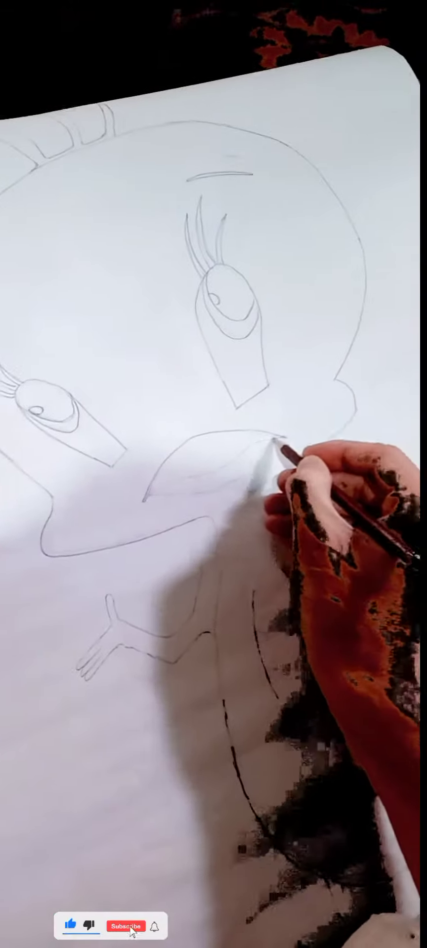
left_click(126, 926)
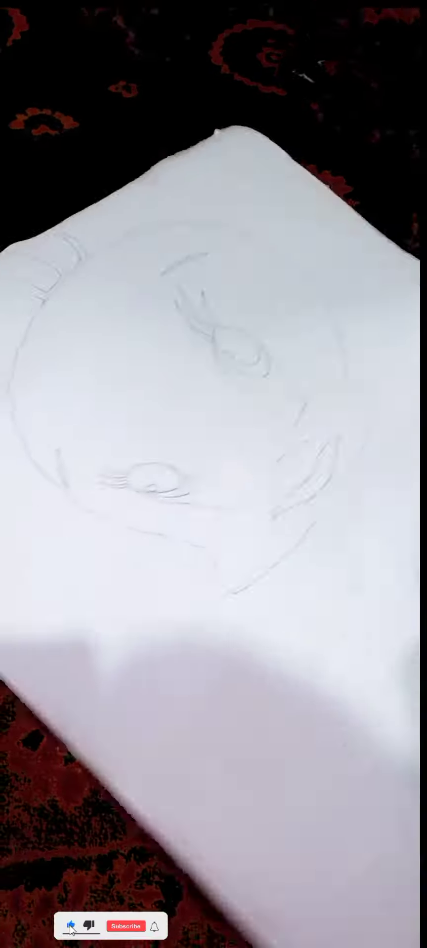
left_click(126, 926)
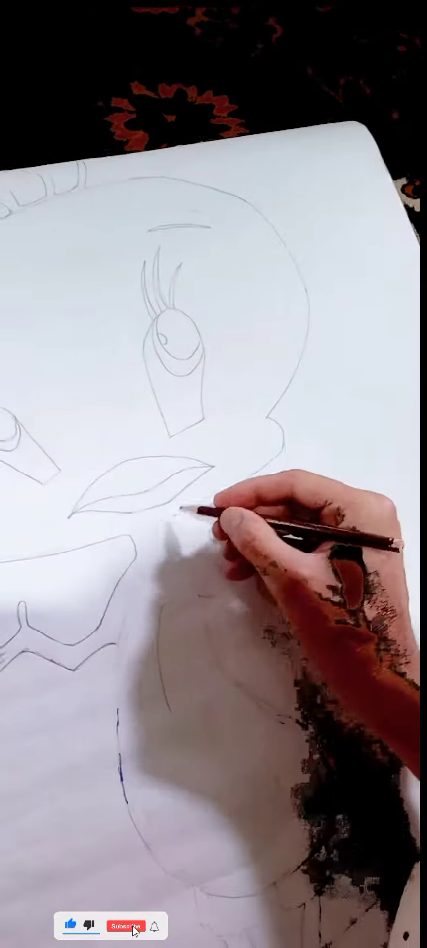
left_click(126, 925)
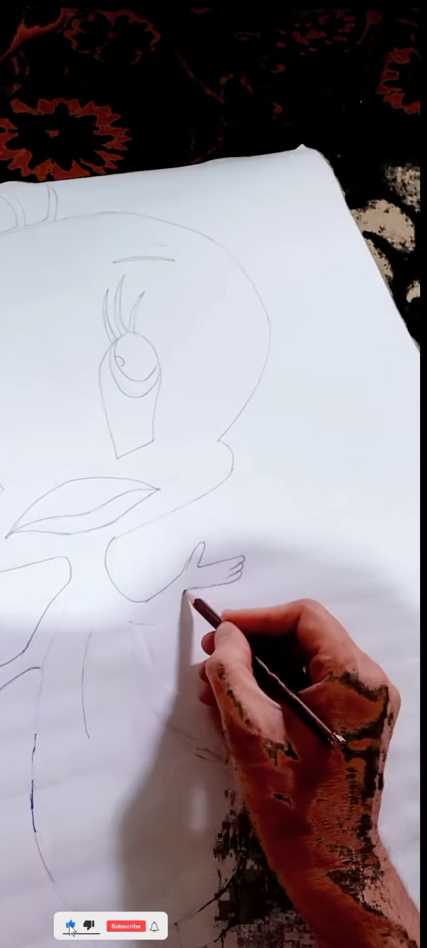
left_click(126, 926)
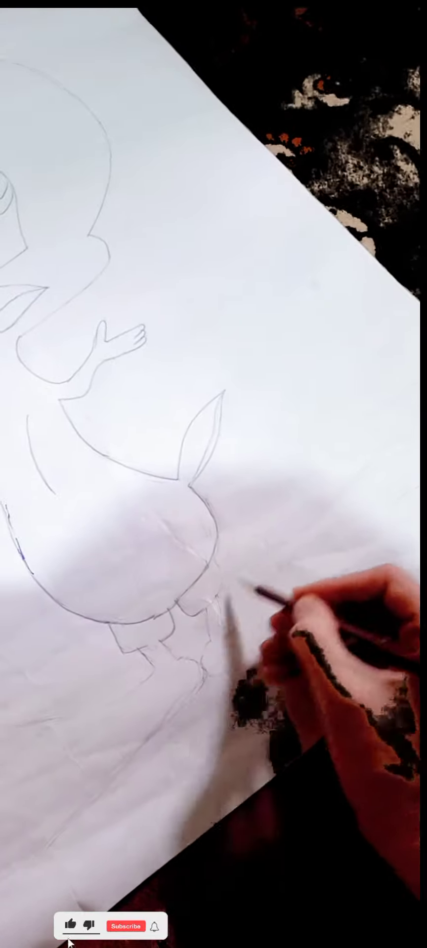
left_click(125, 926)
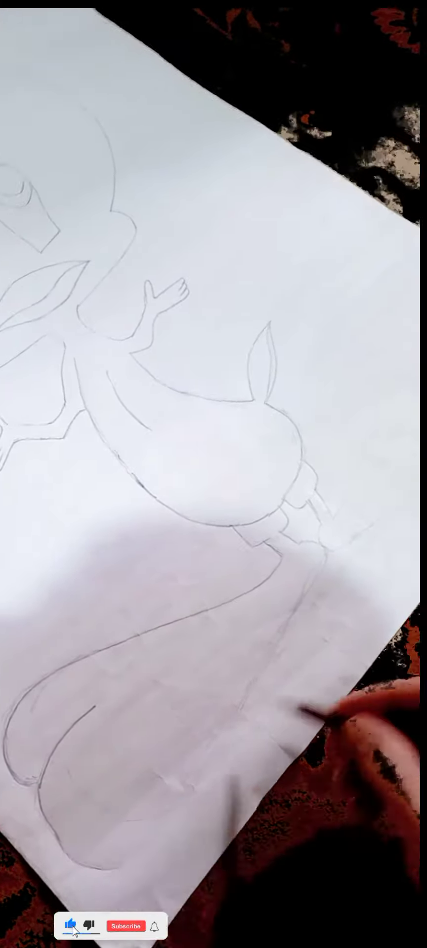
left_click(125, 926)
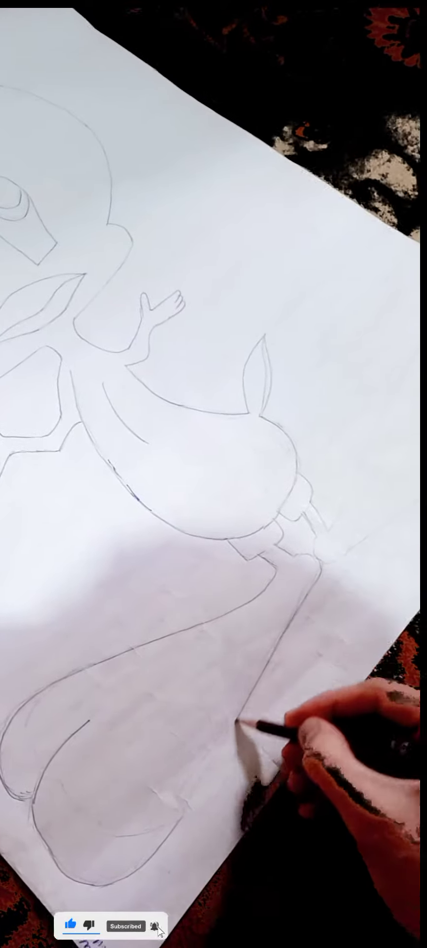